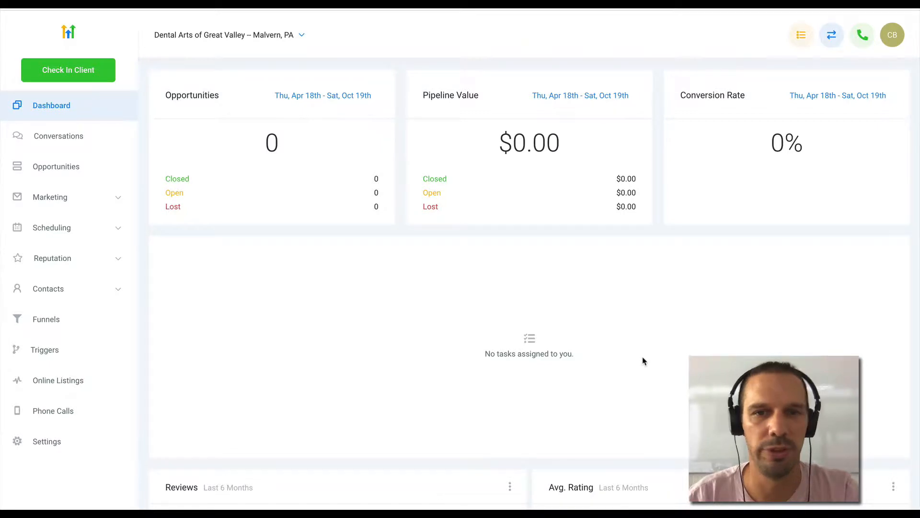
pyautogui.moveTo(104, 380)
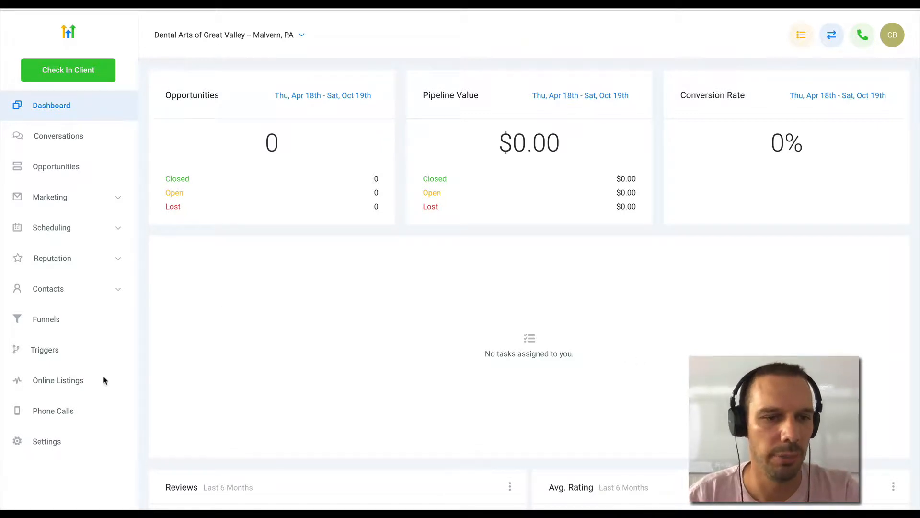
pyautogui.moveTo(49, 331)
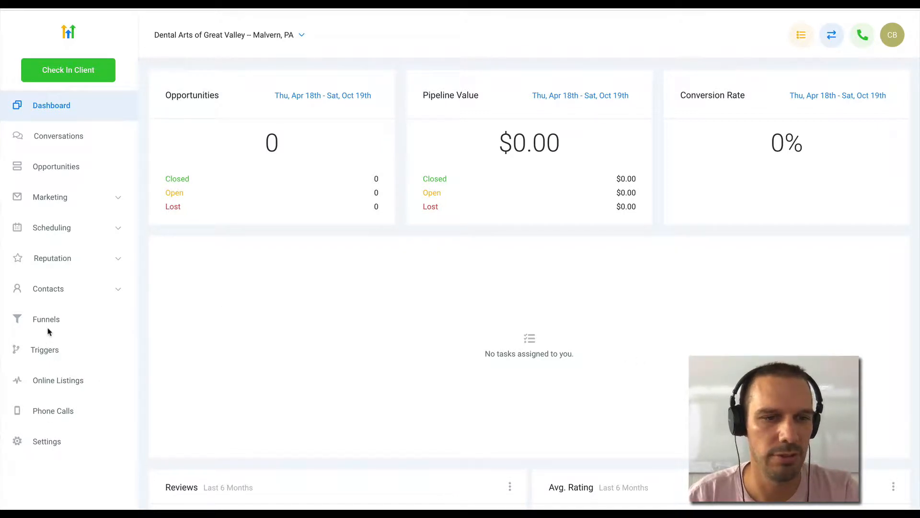
# Go to Funnels and open the Free Teeth Whitening funnel with its three steps
pyautogui.click(46, 318)
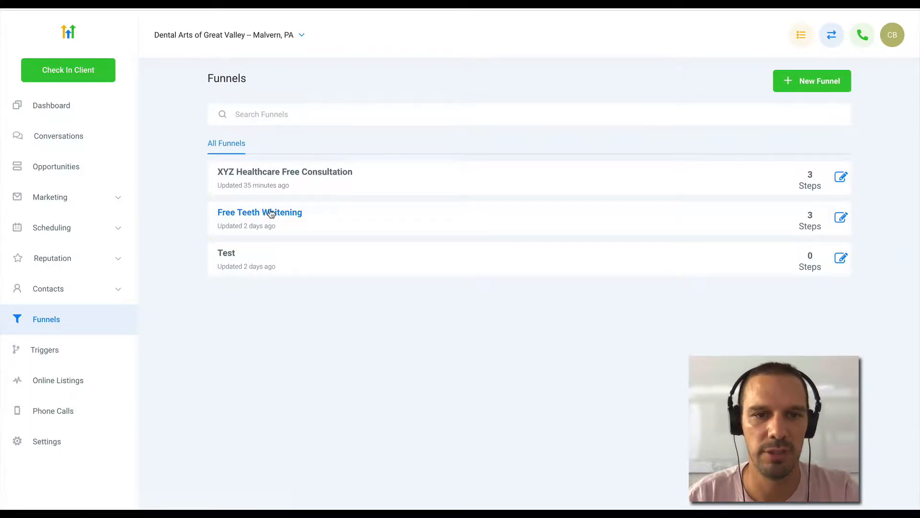
pyautogui.click(259, 211)
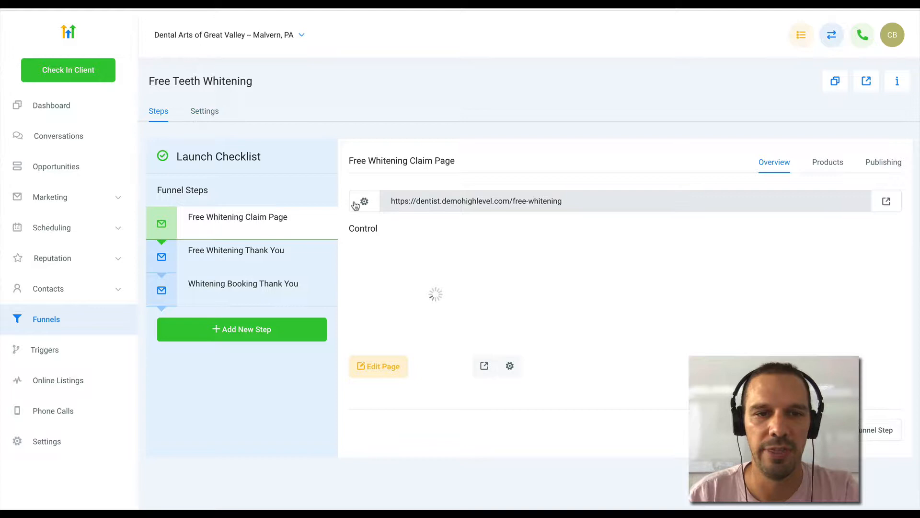
pyautogui.click(204, 111)
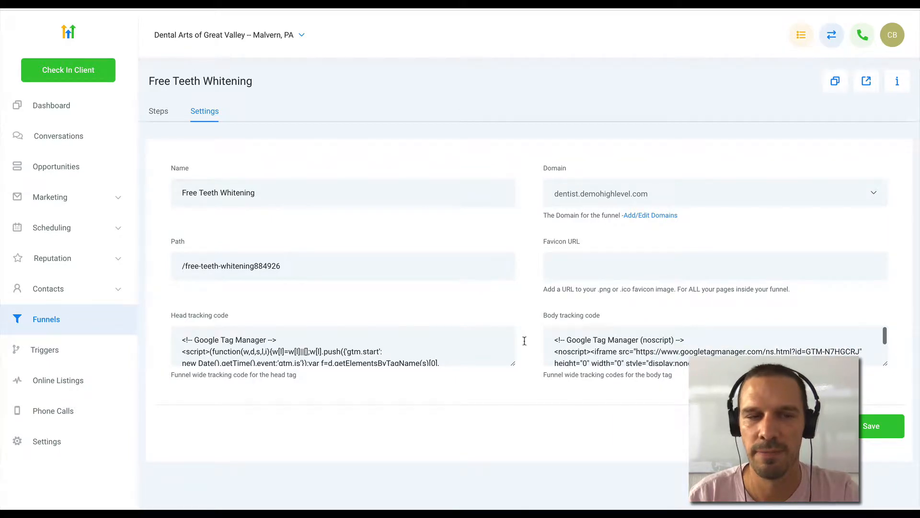
pyautogui.click(158, 111)
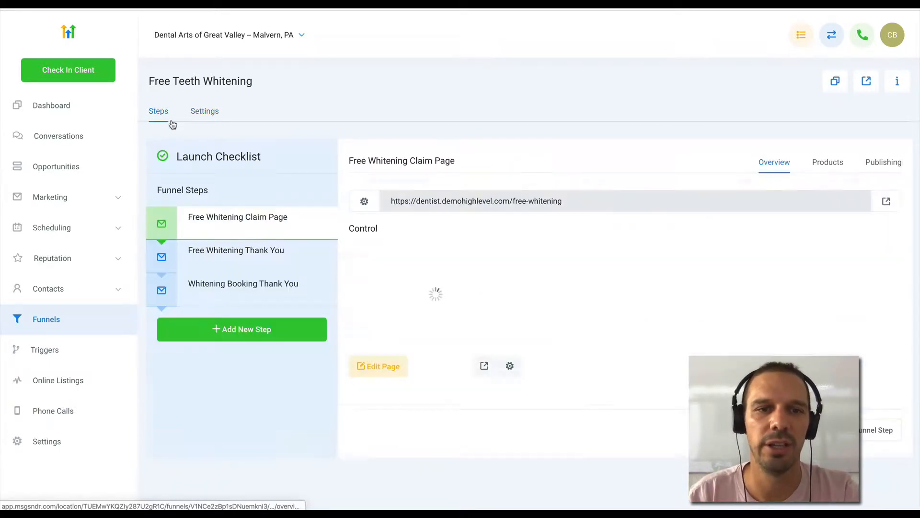
pyautogui.moveTo(458, 106)
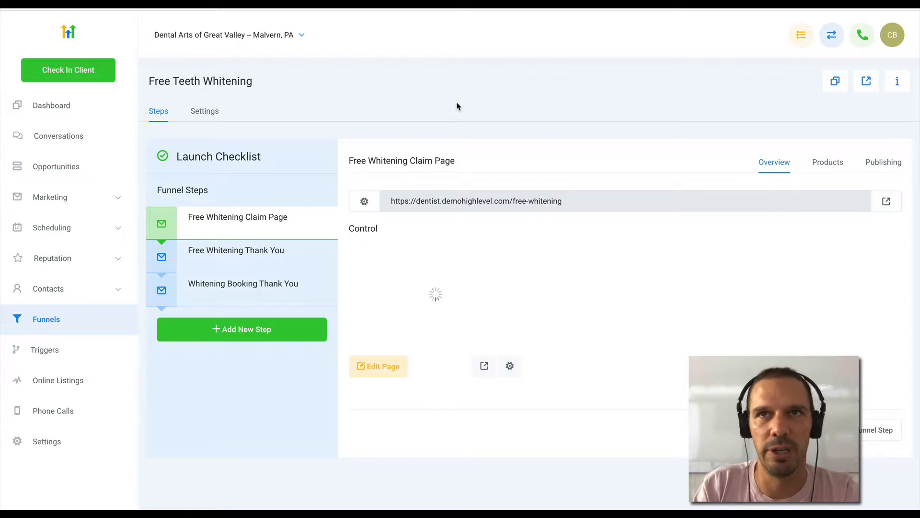
pyautogui.moveTo(430, 130)
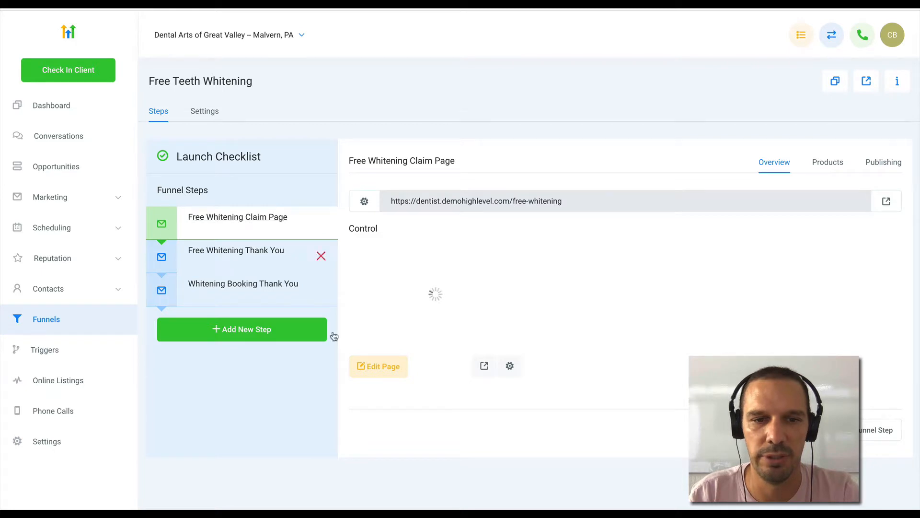
# Edit the Free Whitening Claim Page and show the page-wide Settings options in the editor
pyautogui.click(379, 365)
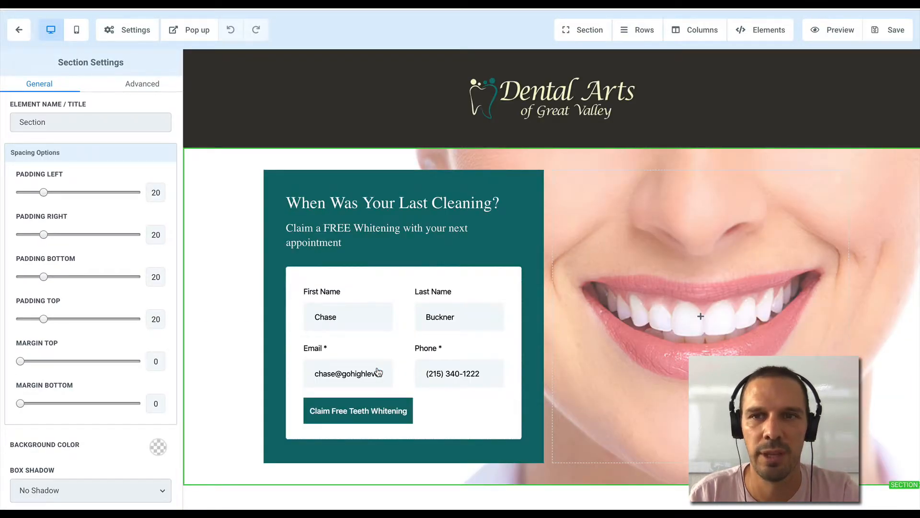
pyautogui.click(127, 30)
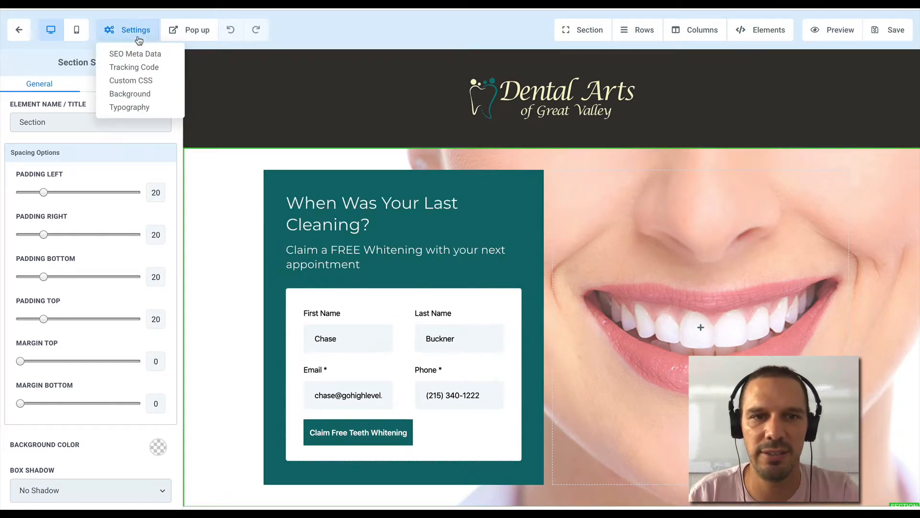
pyautogui.click(134, 66)
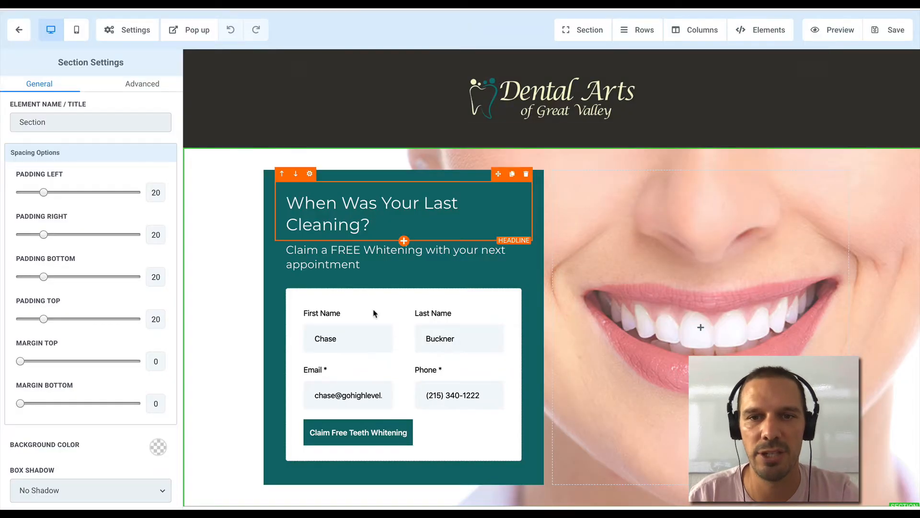
pyautogui.click(127, 30)
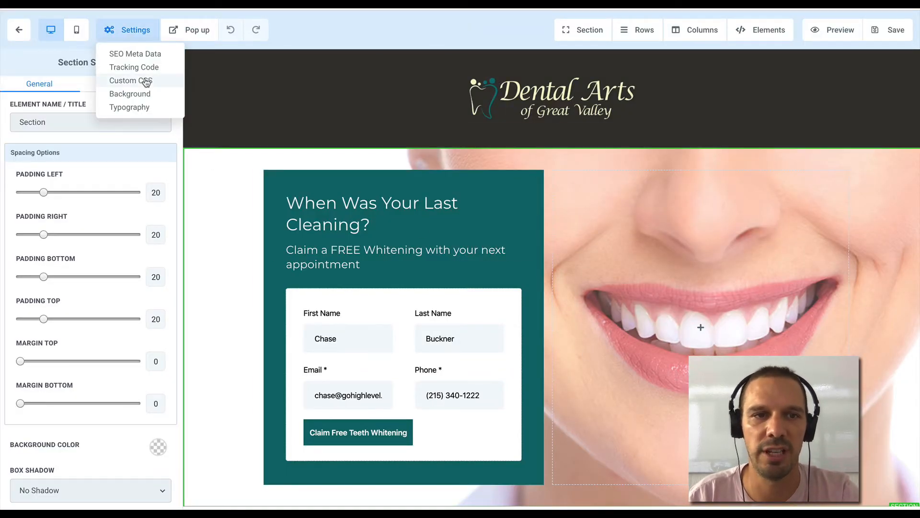
pyautogui.click(134, 67)
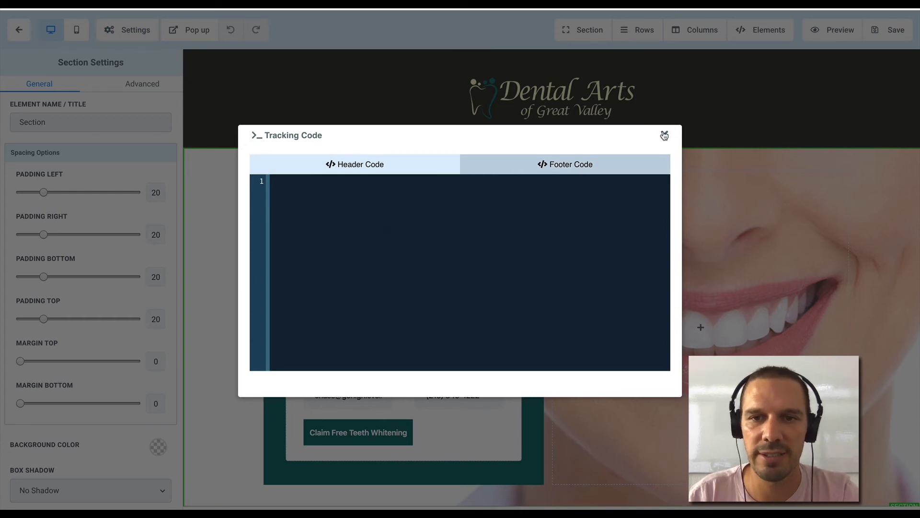
pyautogui.click(664, 135)
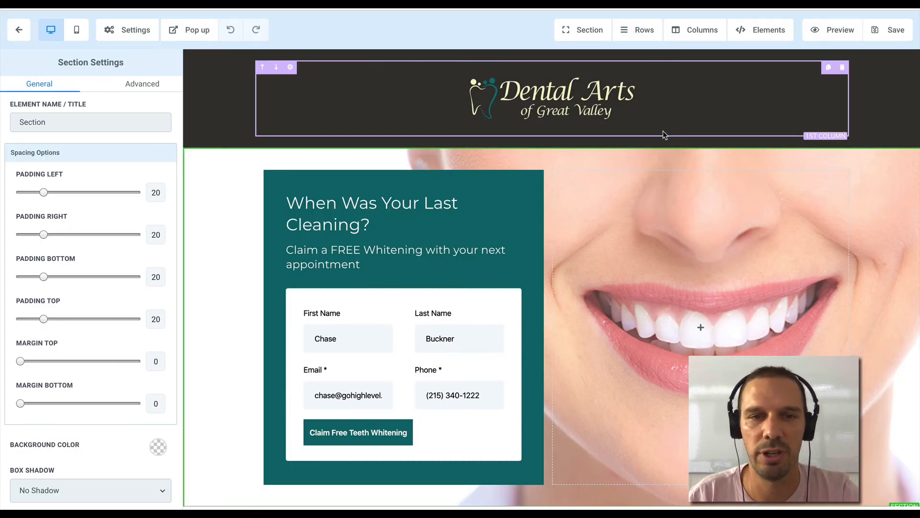